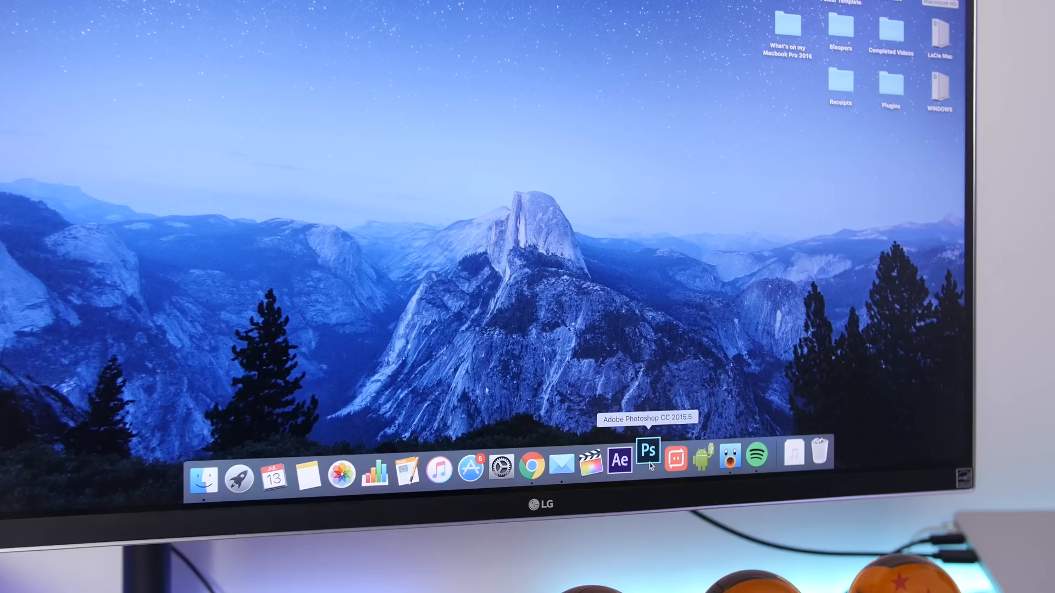
Open the Creative Cloud Apps panel and scroll through installed and available Adobe apps
left_click(647, 451)
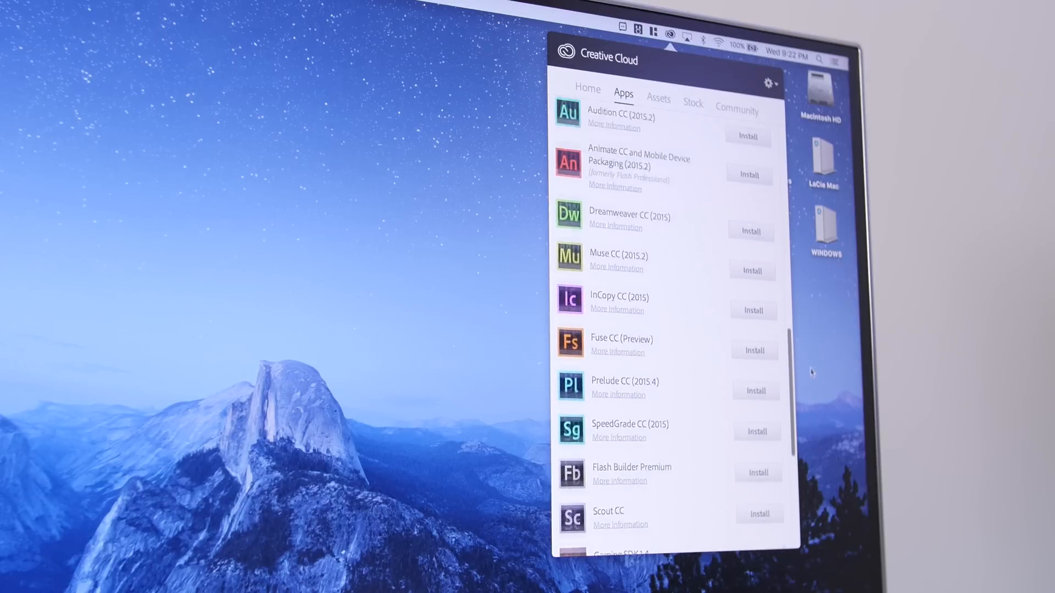
scroll("up", 3)
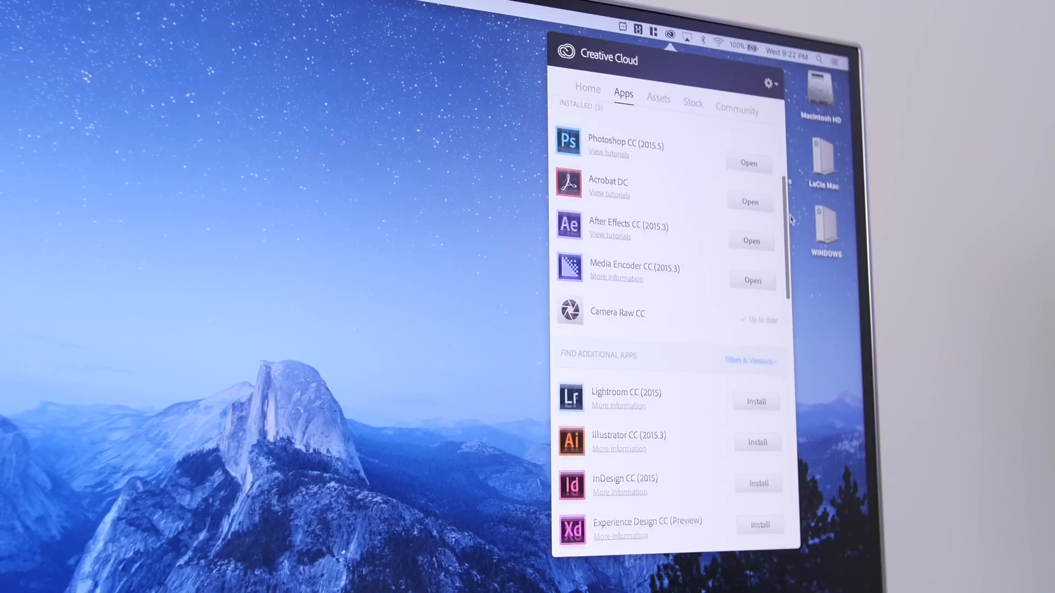
scroll("up", 3)
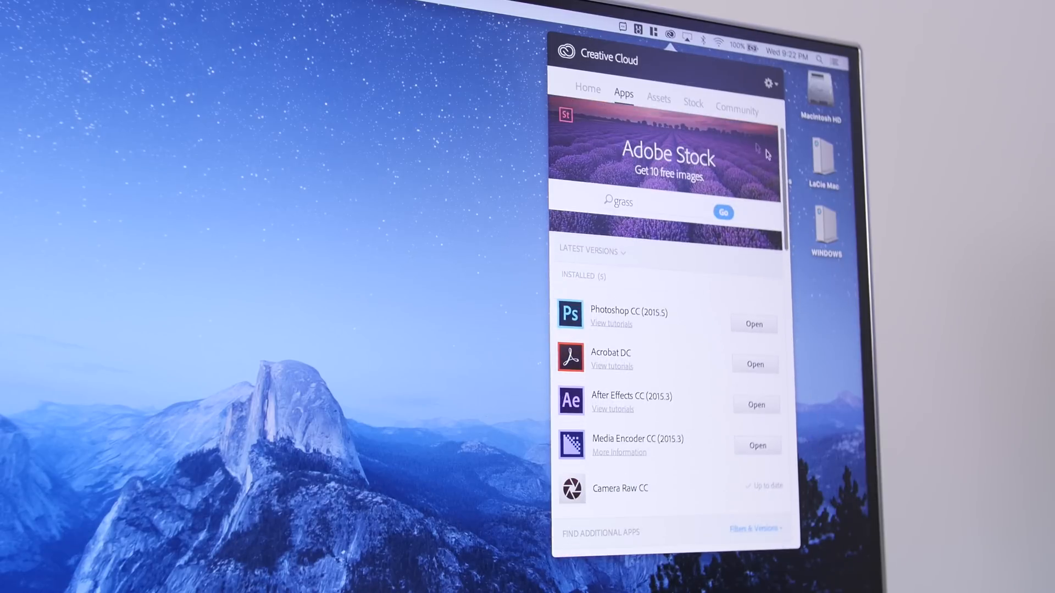
left_click(658, 99)
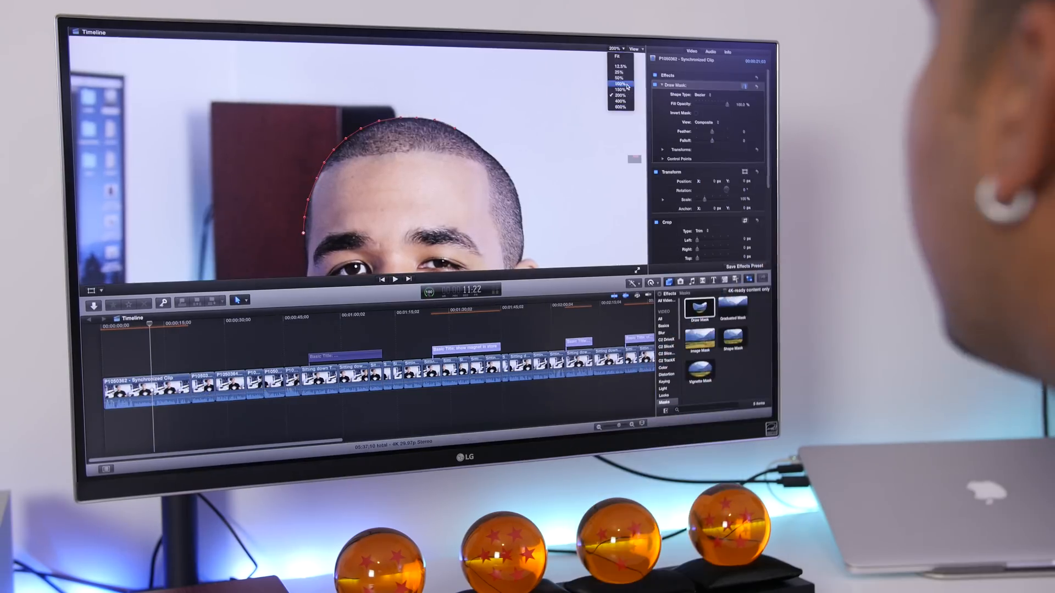
Pick a zoom level for the draw-masked clip from the viewer's zoom menu
left_click(616, 102)
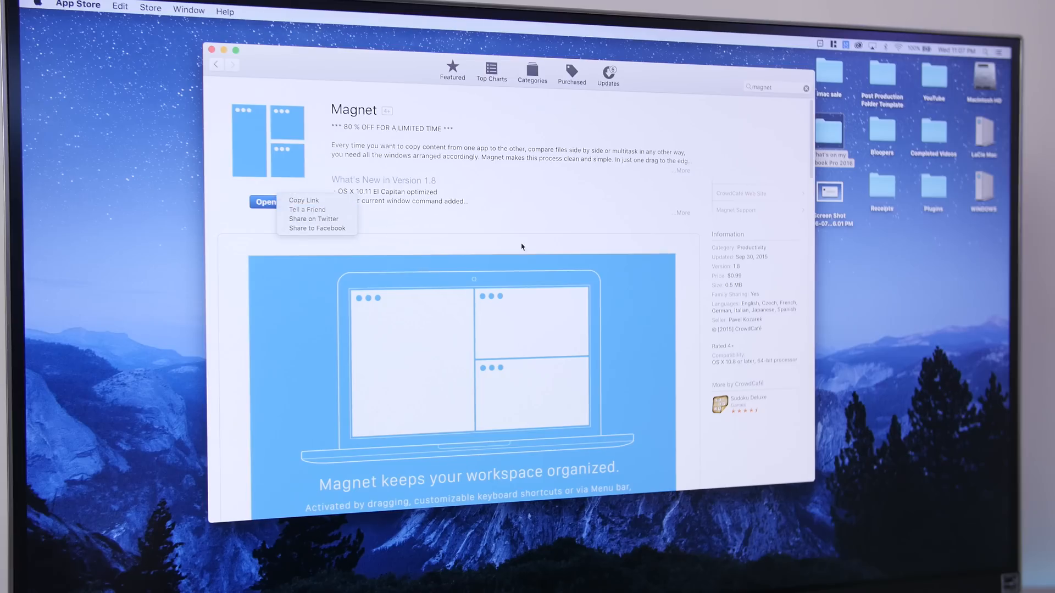
Scroll Magnet's App Store page down to its screenshots and Customer Ratings
scroll("down", 3)
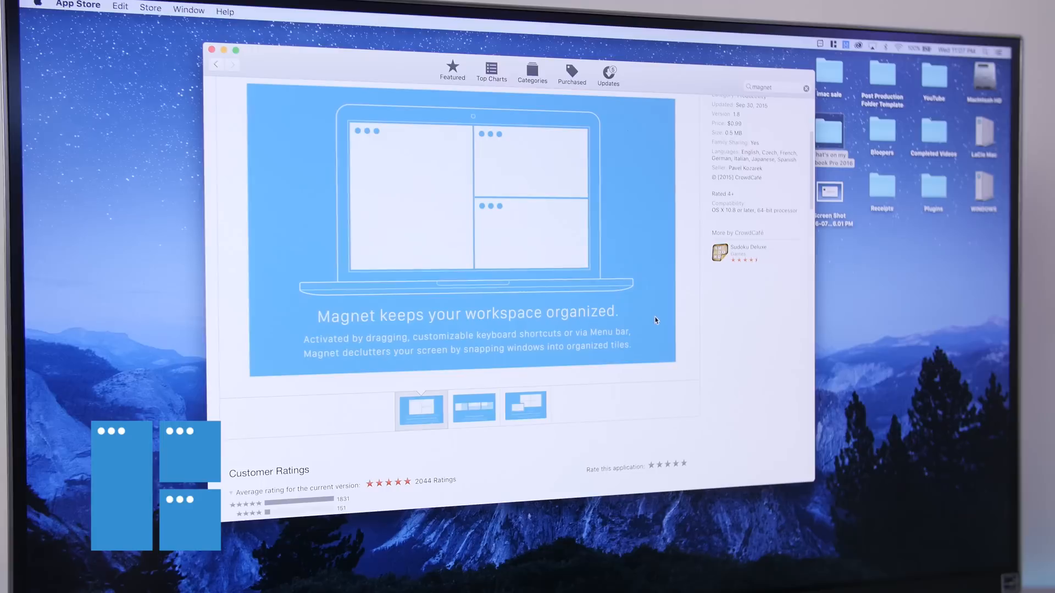
scroll("down", 3)
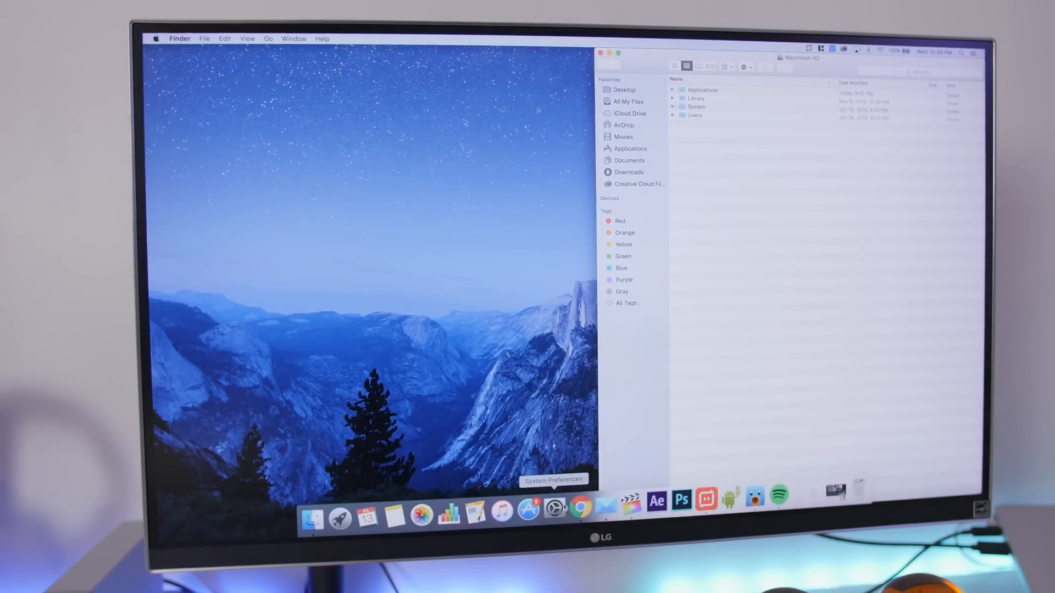
Open Preferences from Magnet's menu bar icon to show the window-snapping shortcuts
left_click(580, 501)
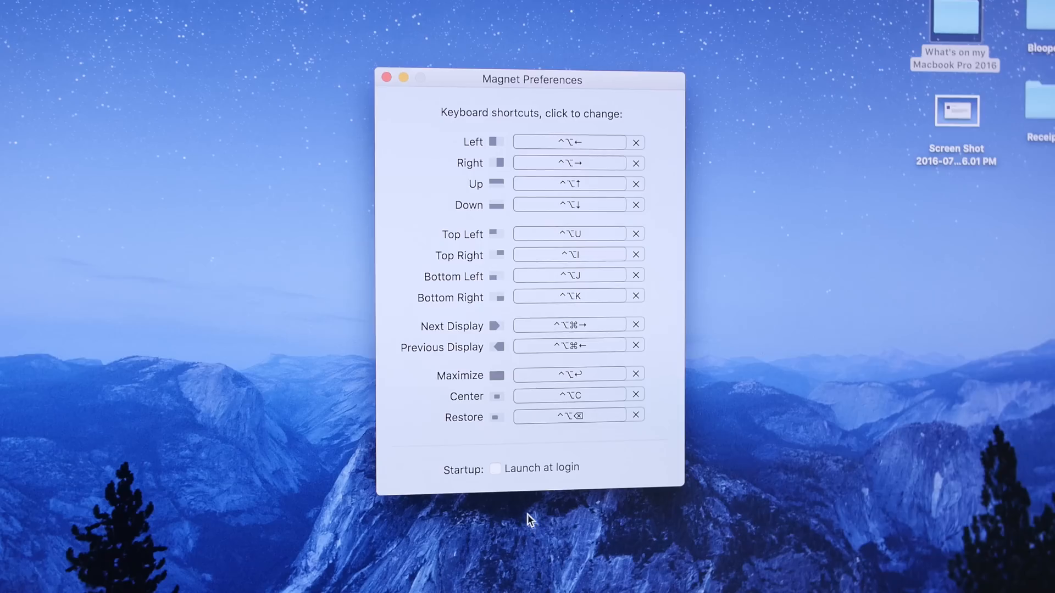
left_click(496, 467)
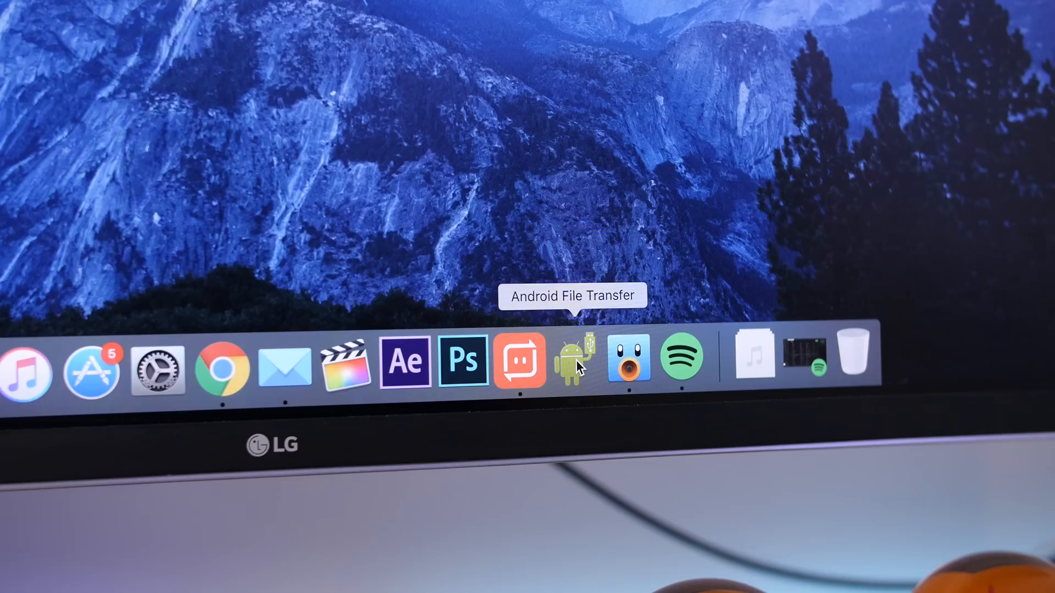
Launch Android File Transfer from the Dock, then bring up Tweetbot's timeline window
left_click(576, 360)
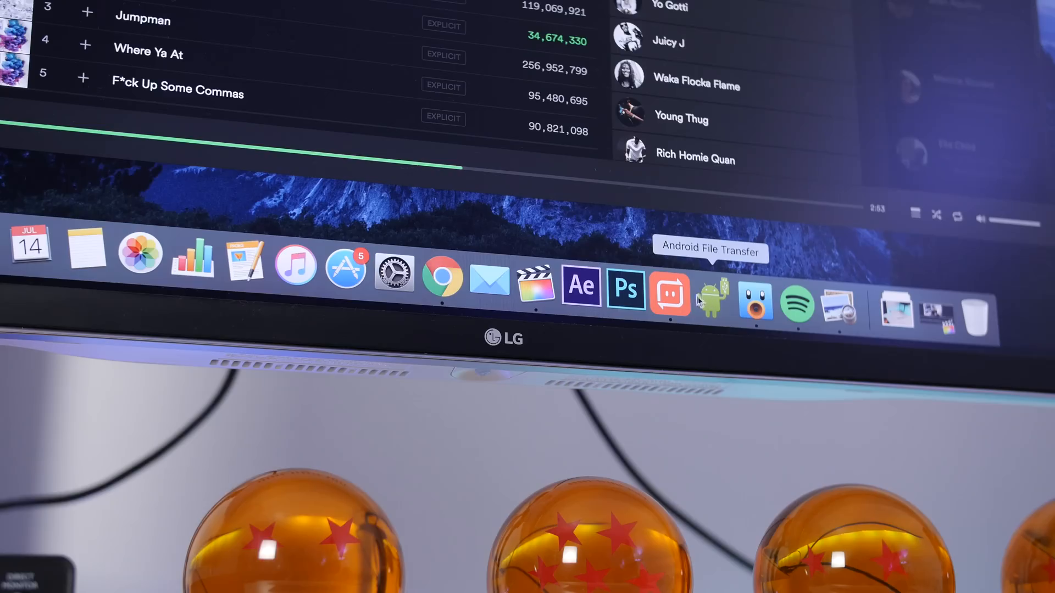
left_click(755, 300)
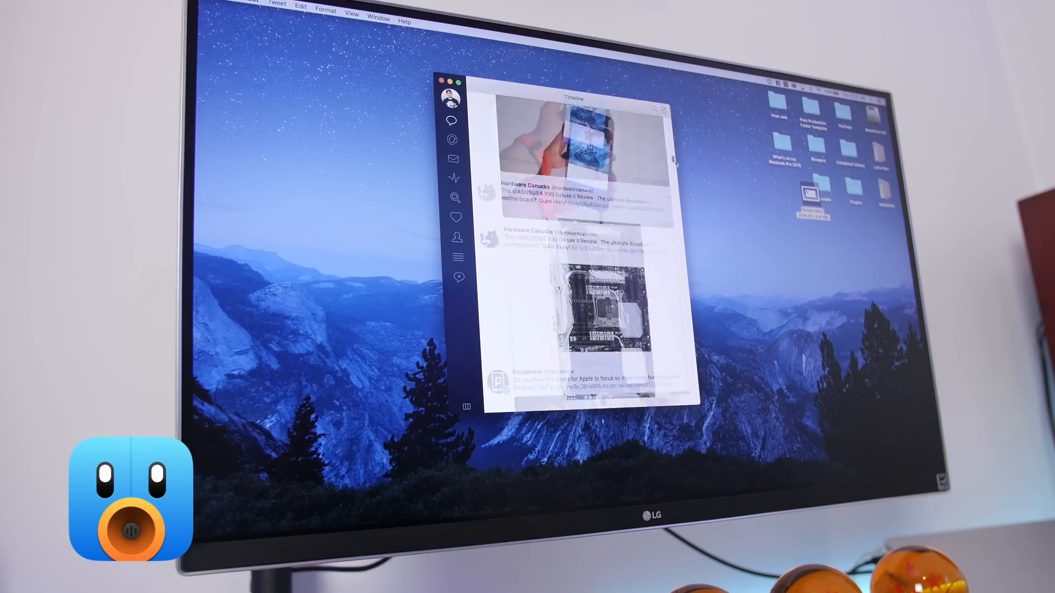
Scroll the Tweetbot timeline and show the Tweets, Mentions, Direct Messages and Compose menu
scroll("down", 3)
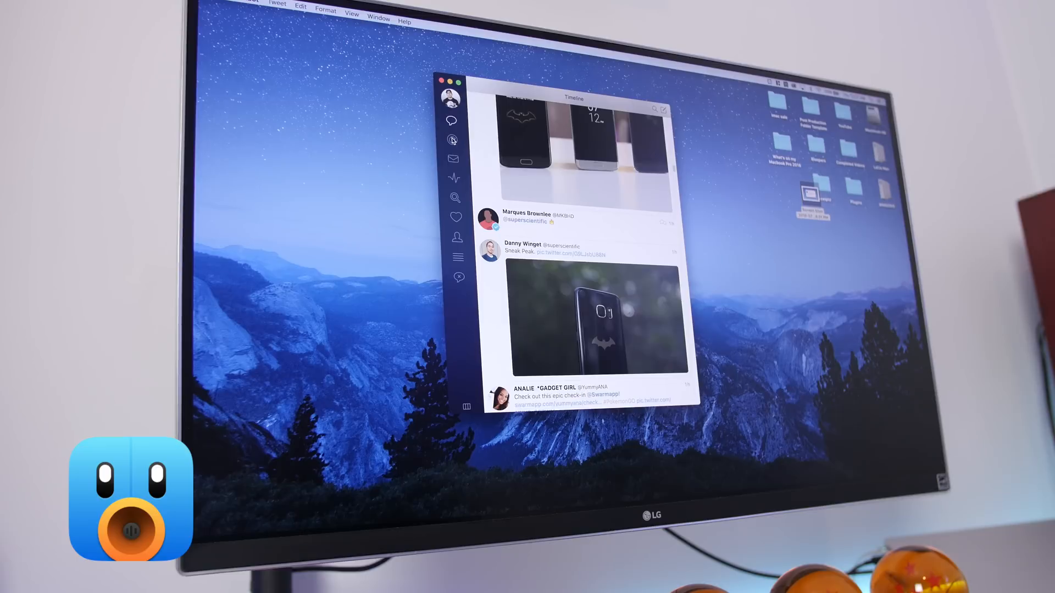
left_click(452, 139)
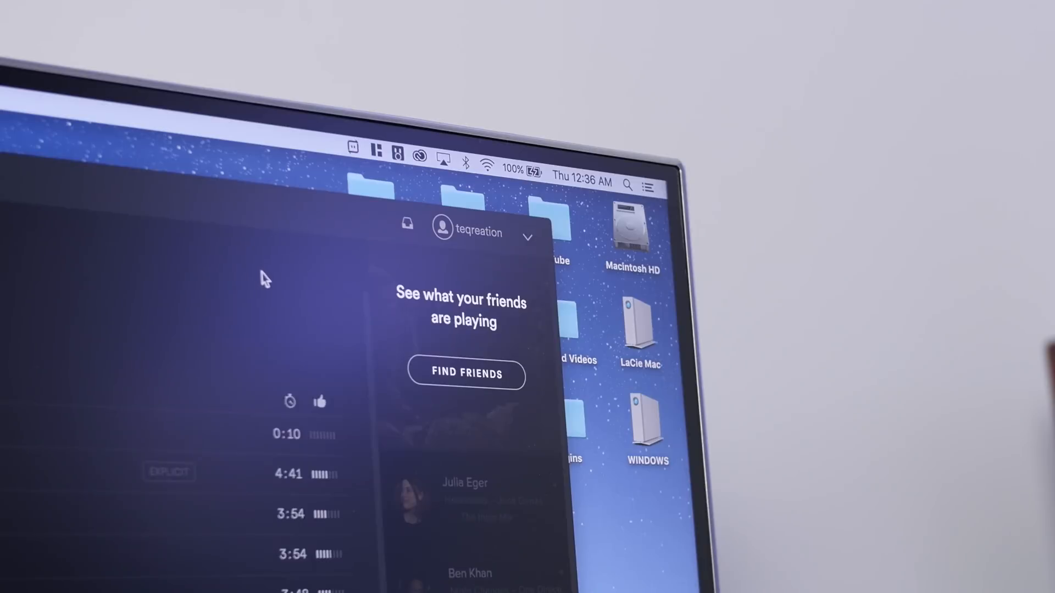
left_click(396, 155)
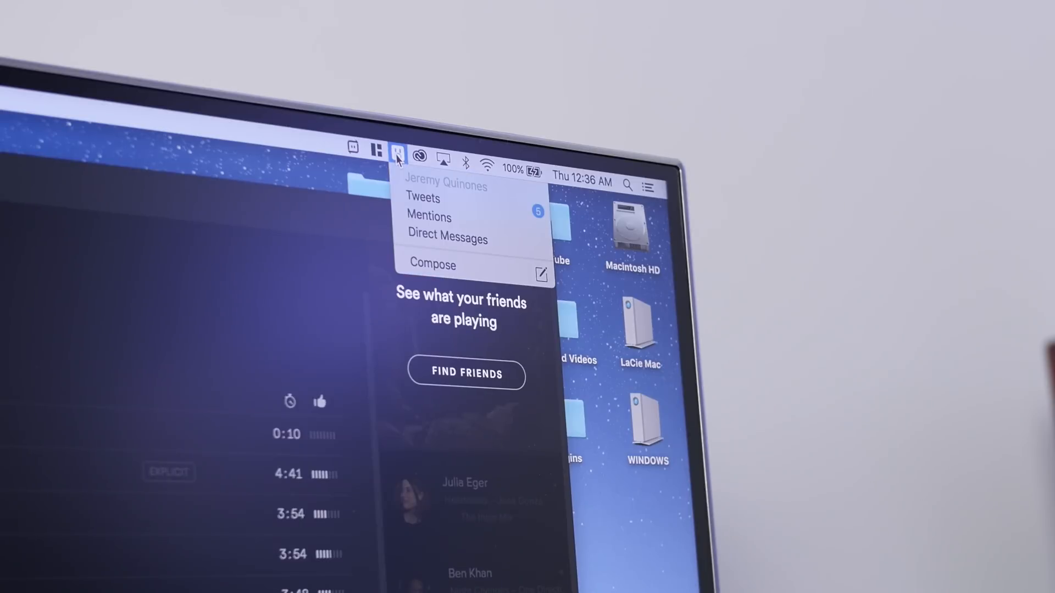
mouse_move(478, 200)
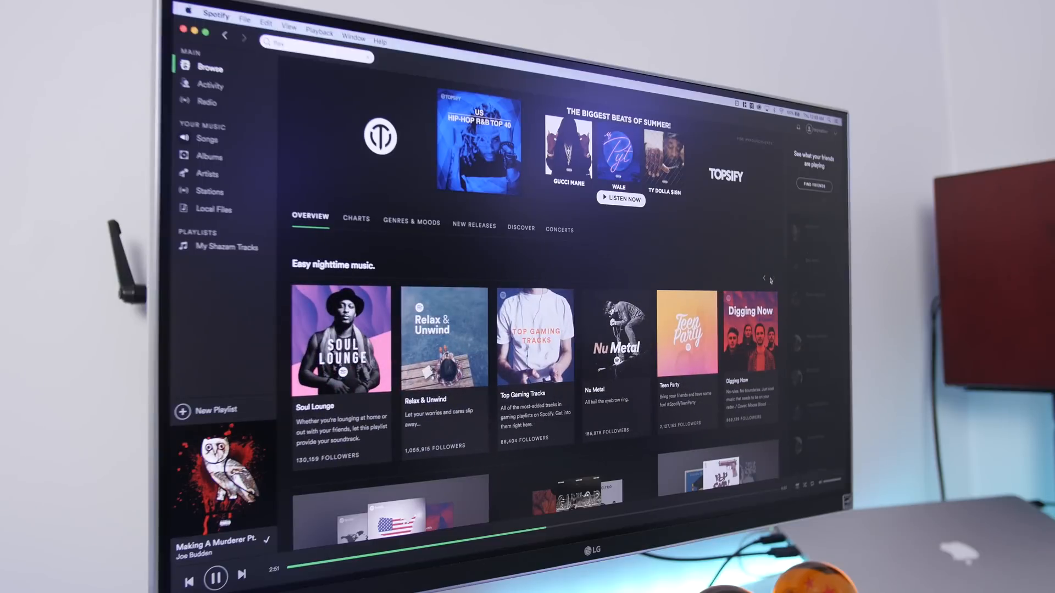
Switch on High quality streaming under Music Quality in Spotify's settings
left_click(773, 279)
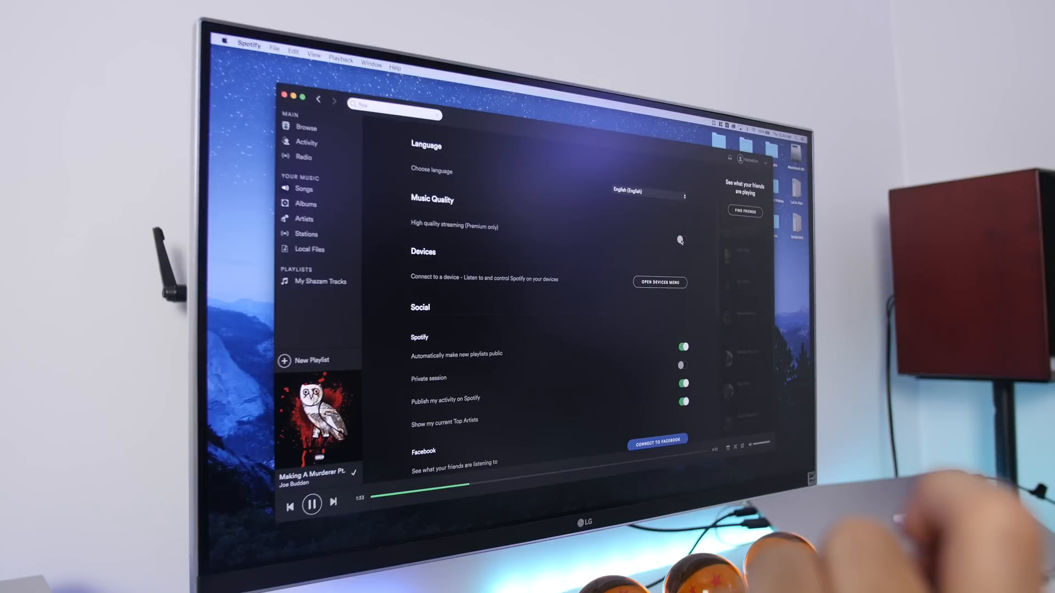
left_click(683, 239)
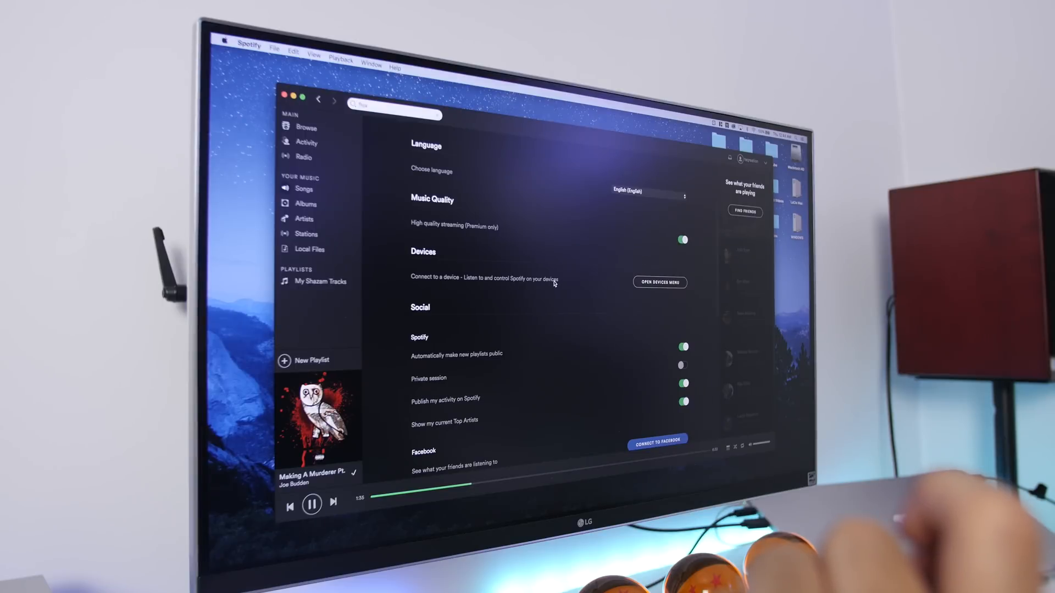